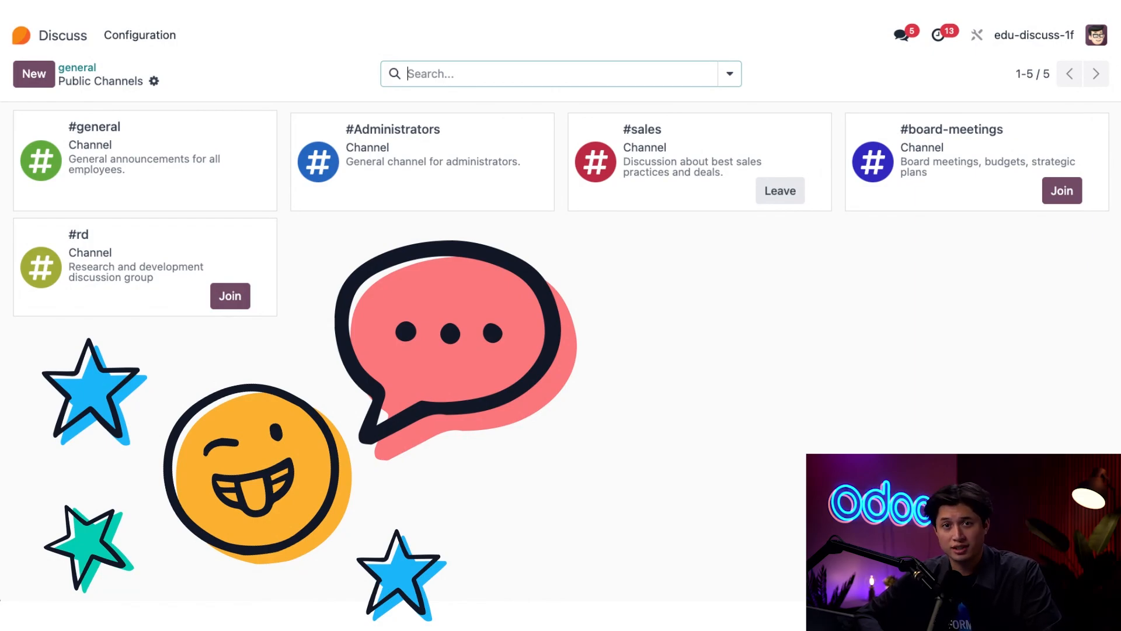
Step: Return from the public channels list to the overview of all installed apps
{"action": "left_click", "coordinate": [21, 35]}
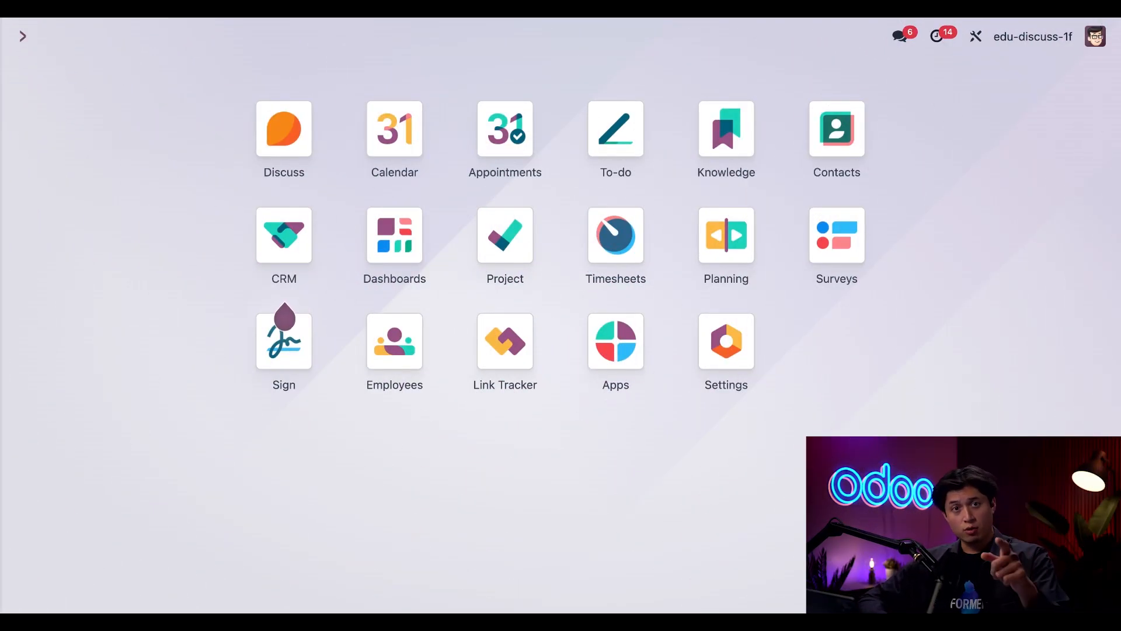
{"action": "mouse_move", "coordinate": [1034, 265]}
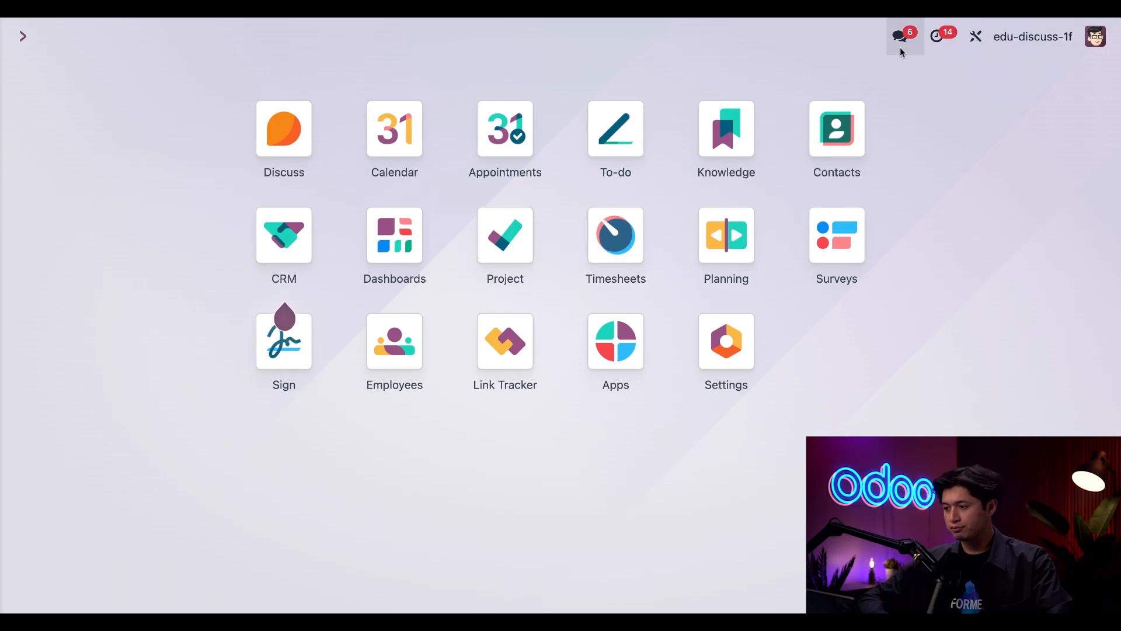
Step: Show the recent conversations preview filtered to channels (general, sales, Administrators)
{"action": "left_click", "coordinate": [899, 36]}
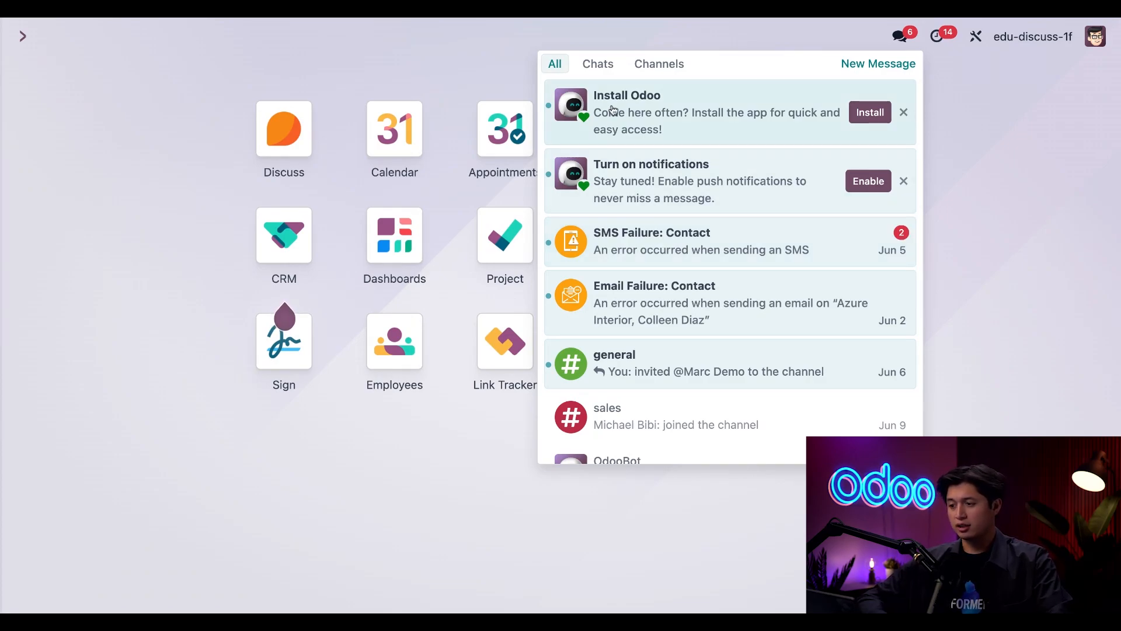
{"action": "mouse_move", "coordinate": [663, 75]}
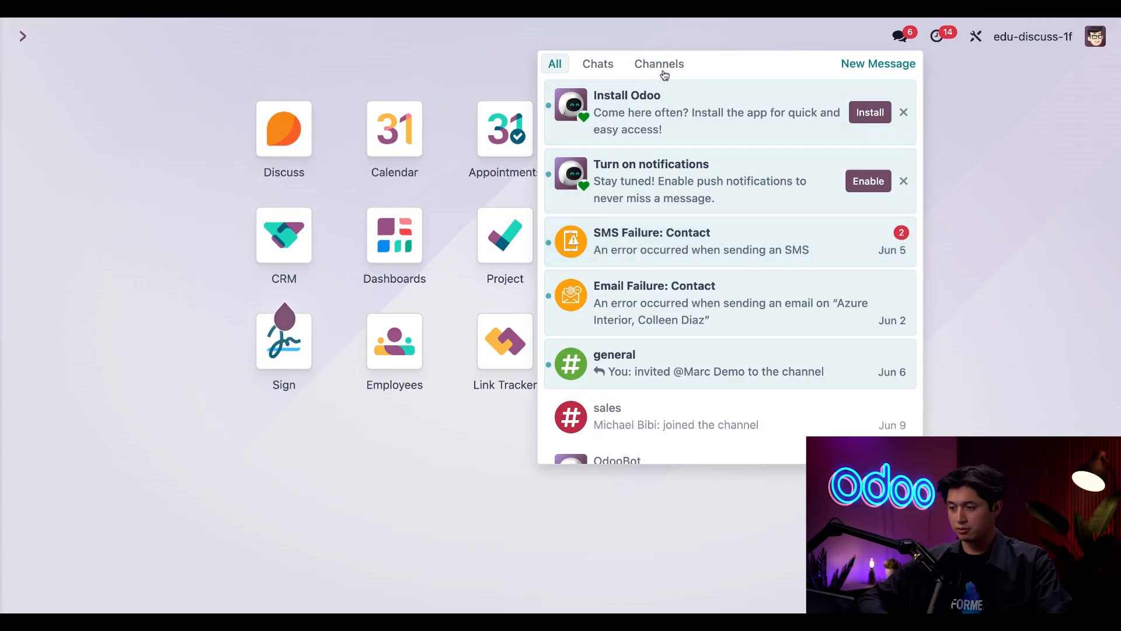
{"action": "left_click", "coordinate": [658, 63]}
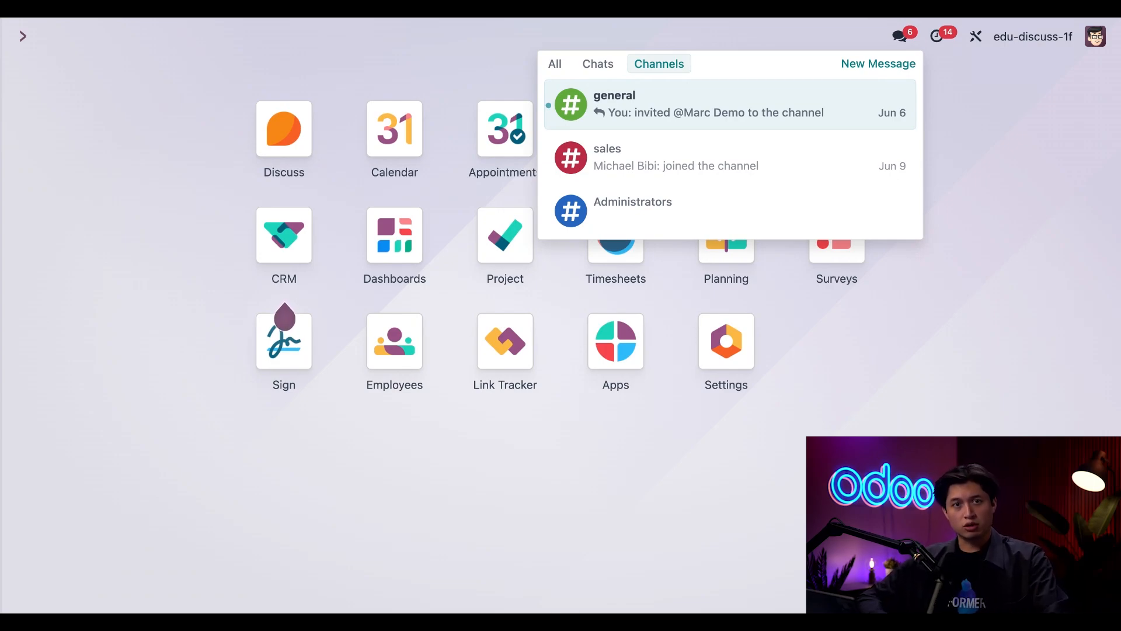
{"action": "mouse_move", "coordinate": [256, 42]}
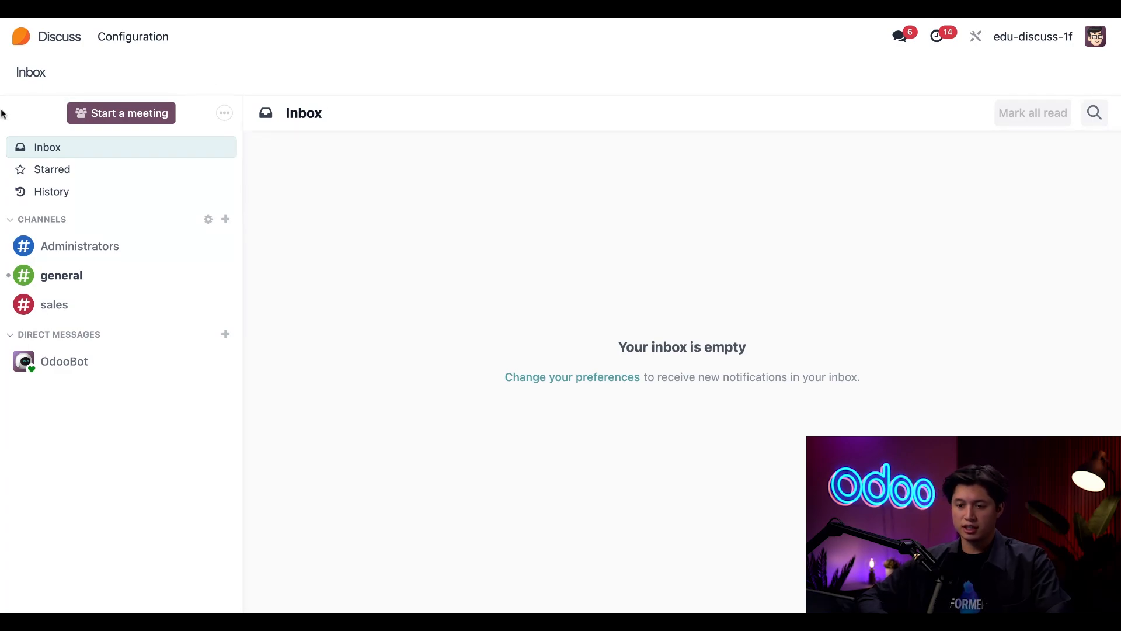
{"action": "mouse_move", "coordinate": [132, 473]}
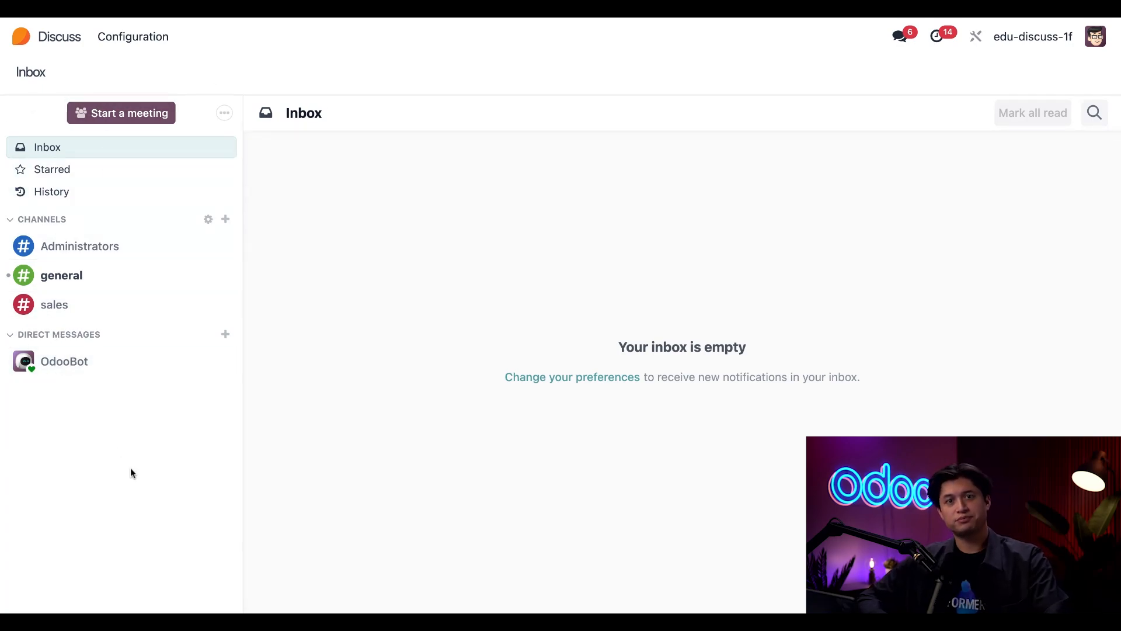
{"action": "mouse_move", "coordinate": [118, 304]}
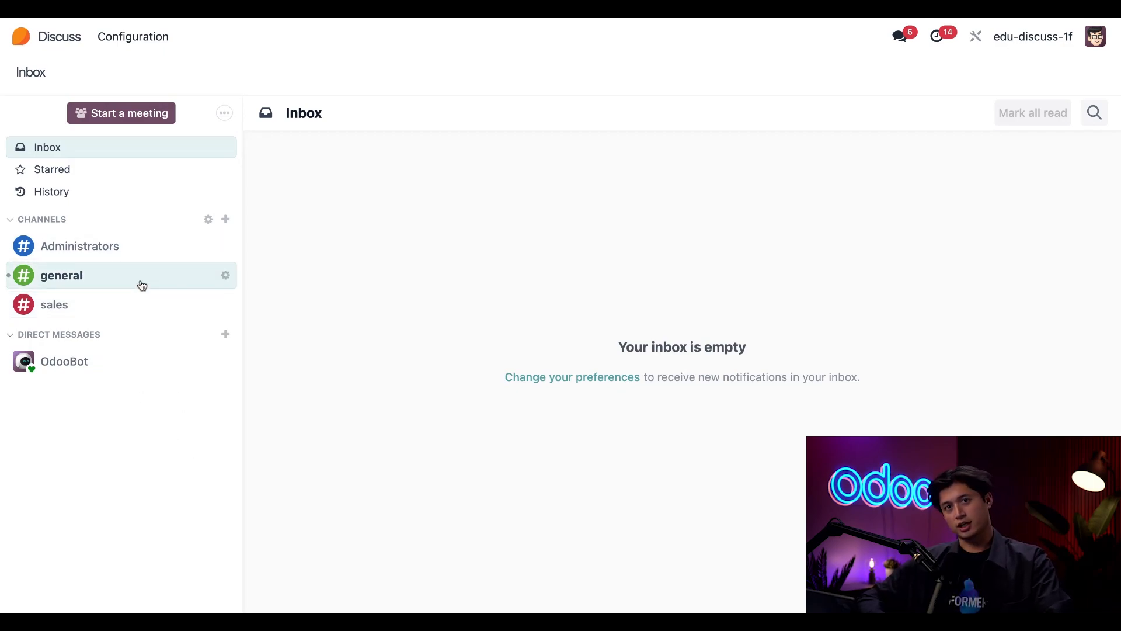
Step: Open the general channel to see its messages and member list
{"action": "left_click", "coordinate": [60, 275]}
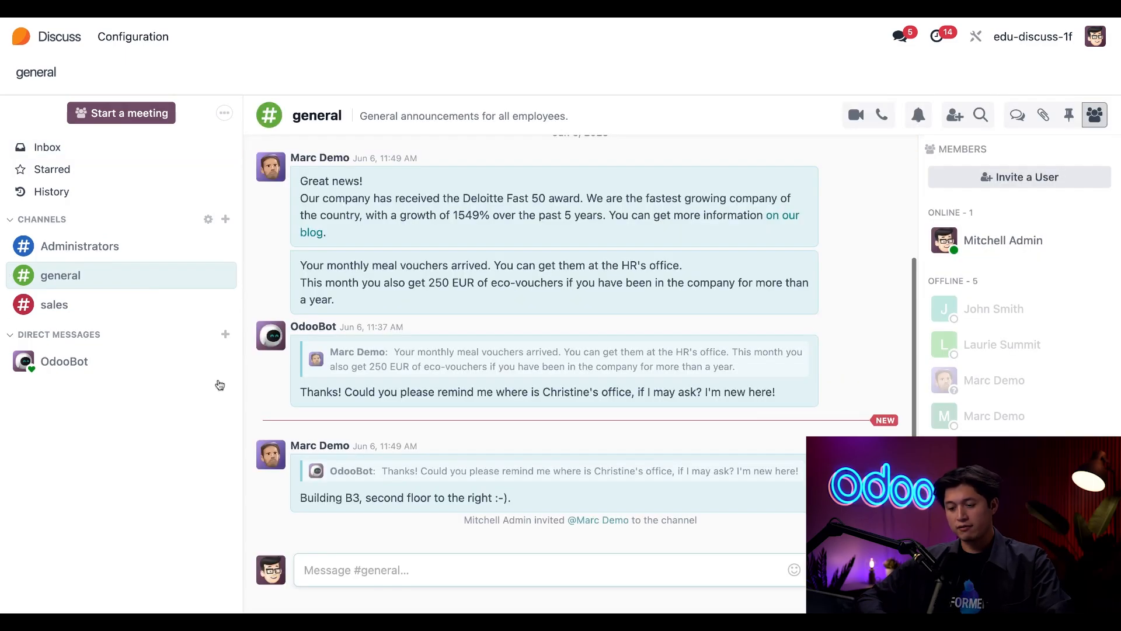
{"action": "mouse_move", "coordinate": [292, 506]}
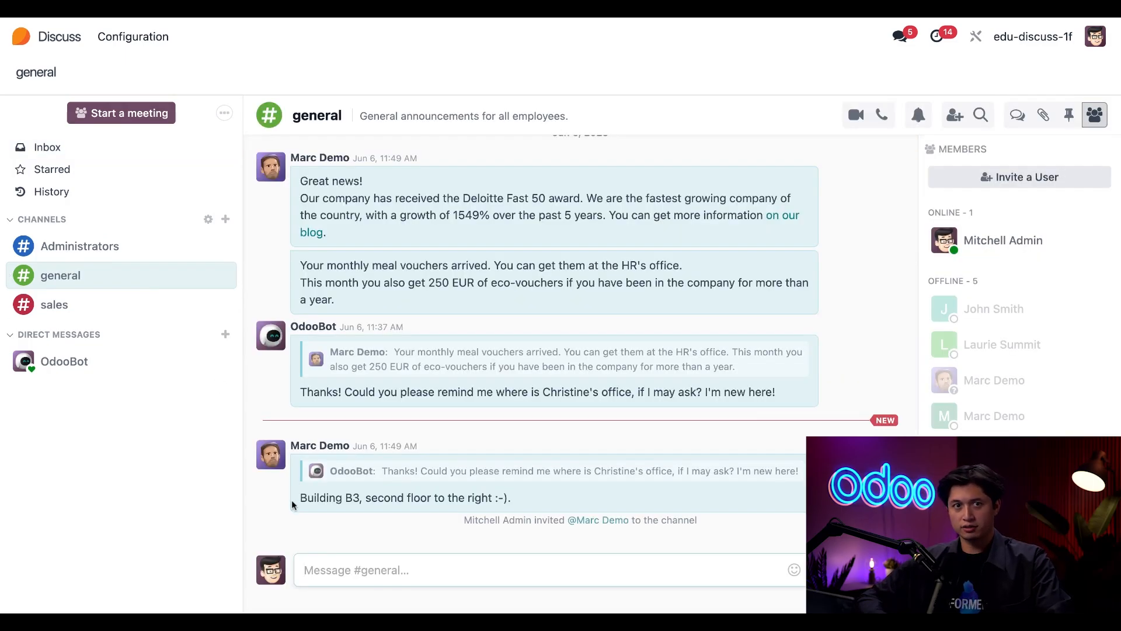
{"action": "mouse_move", "coordinate": [413, 353]}
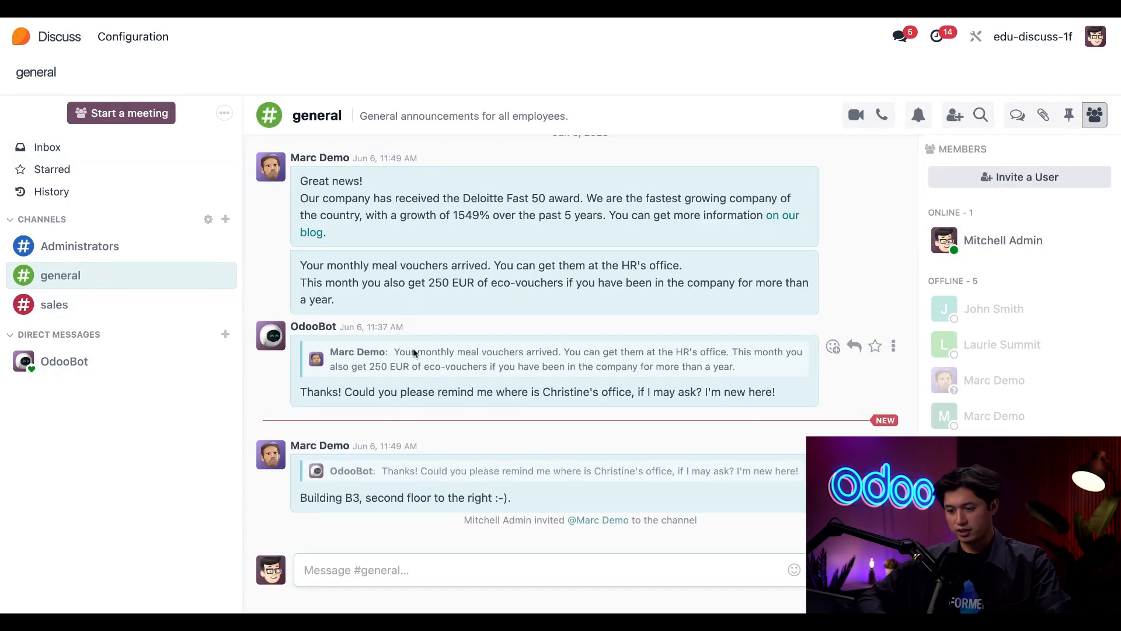
{"action": "mouse_move", "coordinate": [371, 528]}
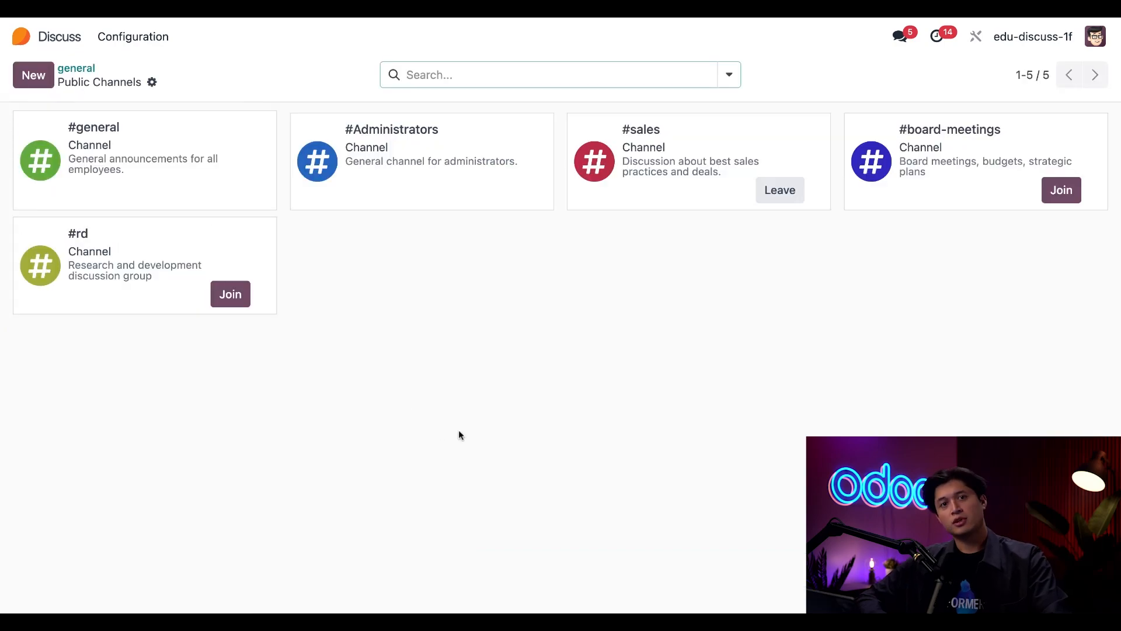
{"action": "mouse_move", "coordinate": [479, 419]}
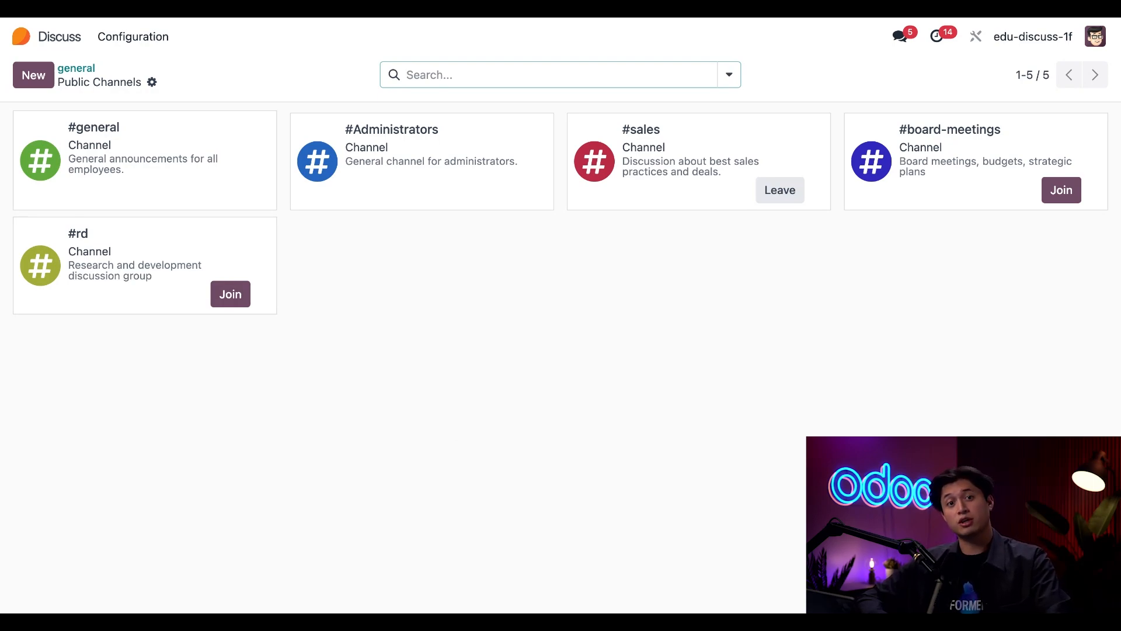
{"action": "mouse_move", "coordinate": [607, 326]}
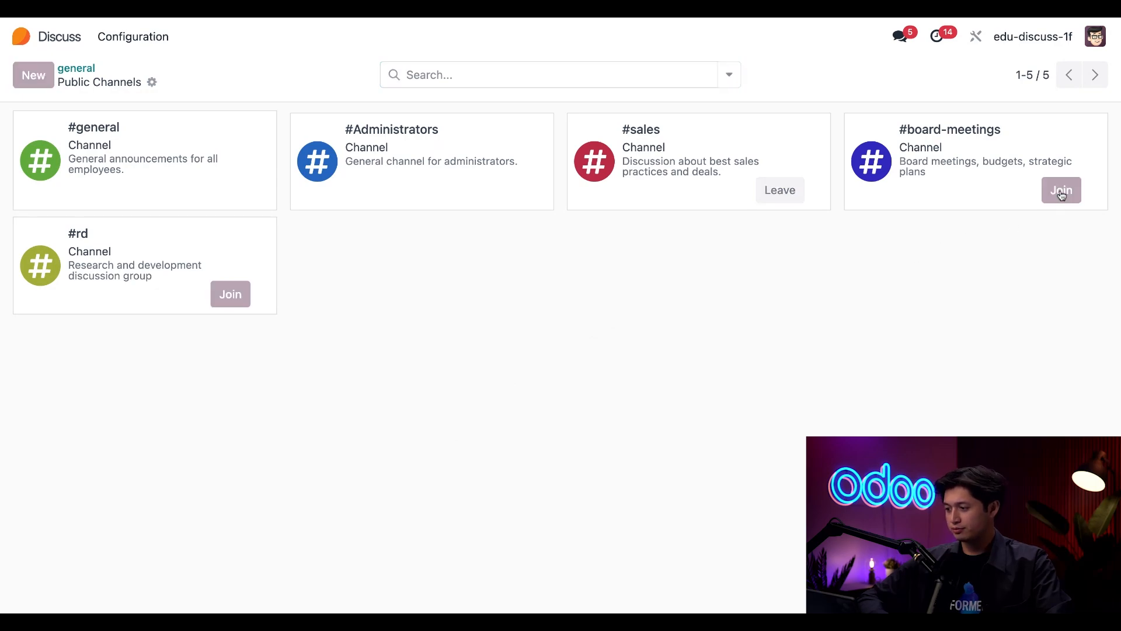
Step: Join the board-meetings public channel and leave the sales channel
{"action": "left_click", "coordinate": [1062, 190]}
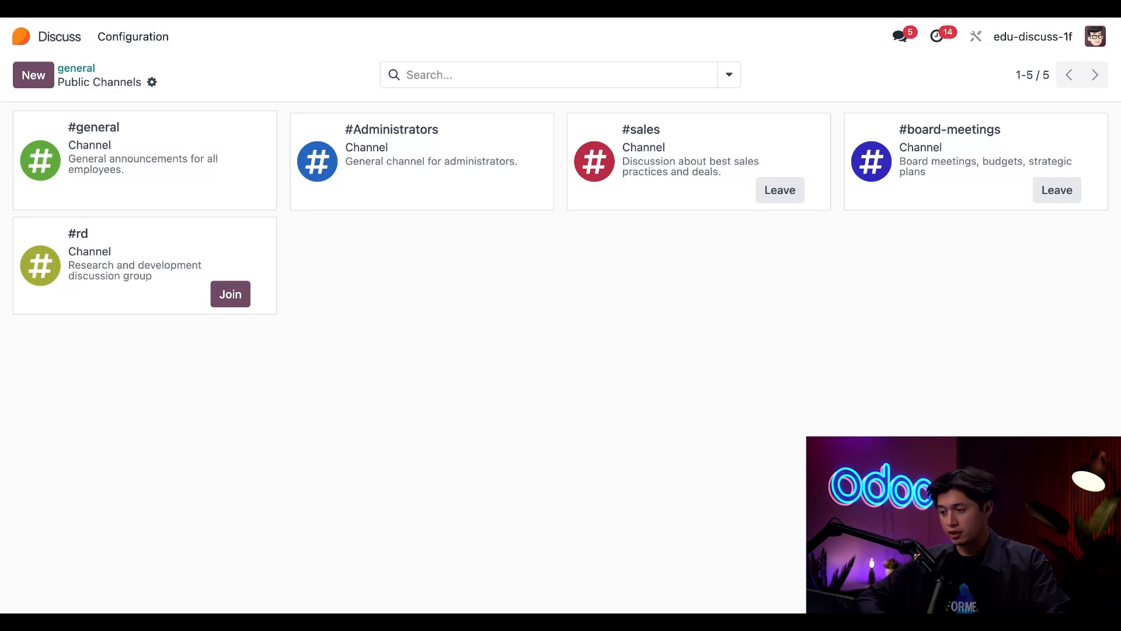
{"action": "left_click", "coordinate": [779, 190]}
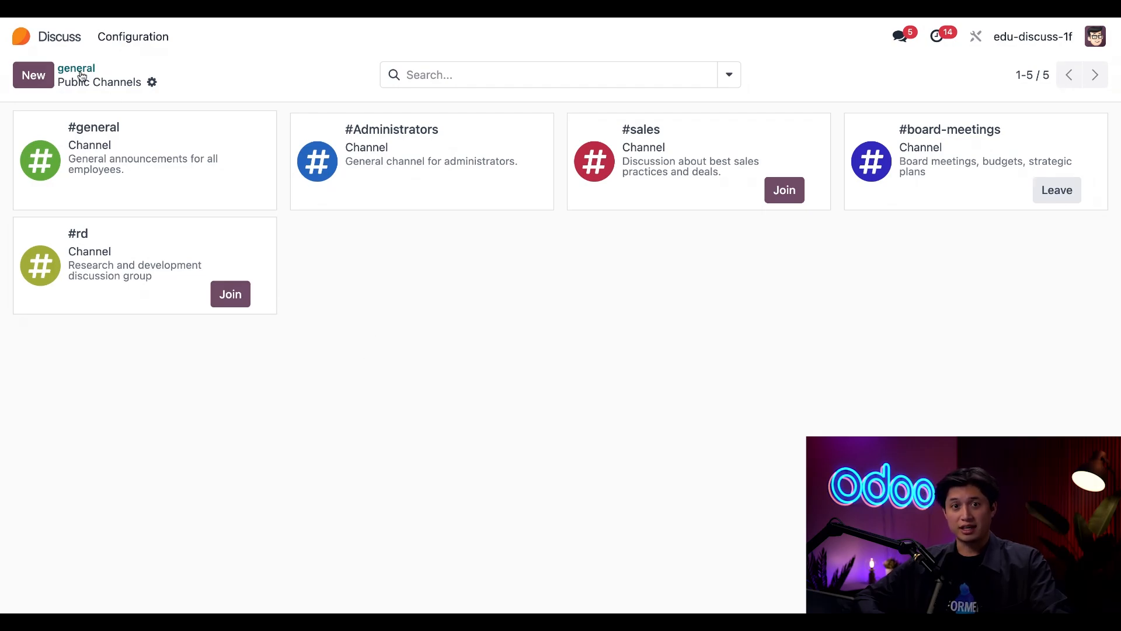
{"action": "mouse_move", "coordinate": [75, 69]}
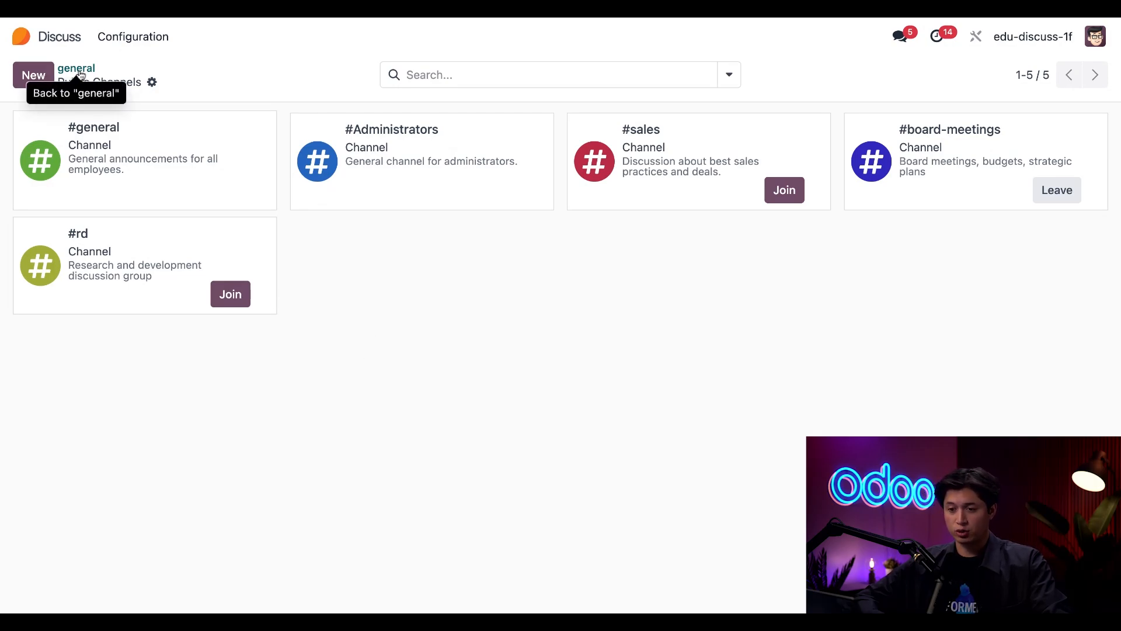
Step: Go back to the general channel and clear a 'sales' channel search without joining it
{"action": "left_click", "coordinate": [76, 67]}
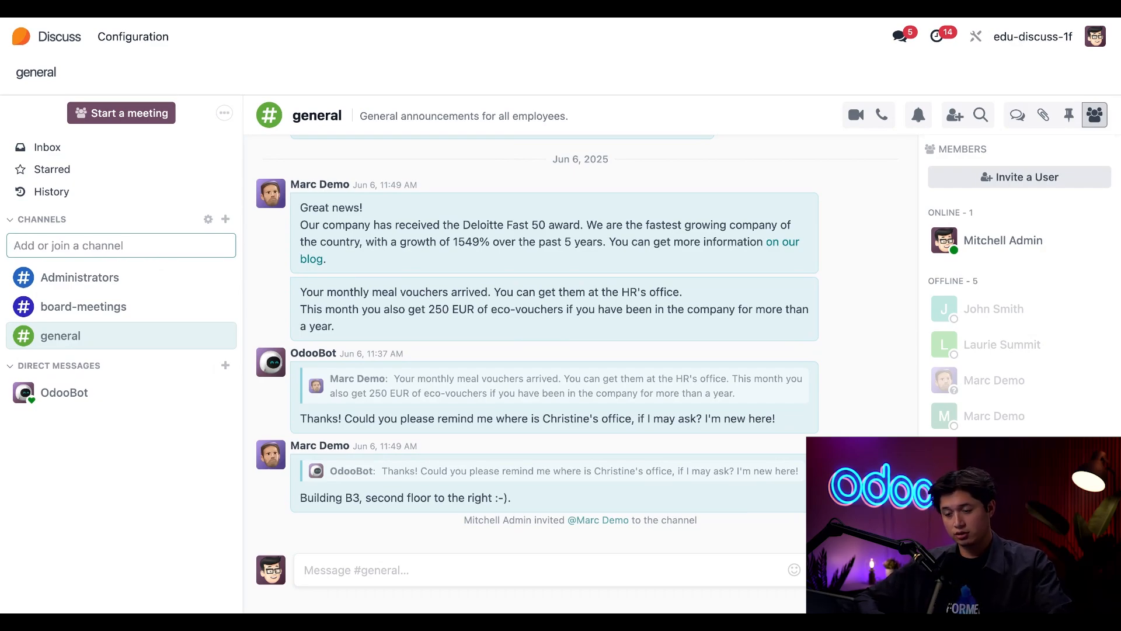
{"action": "type", "text": "sales"}
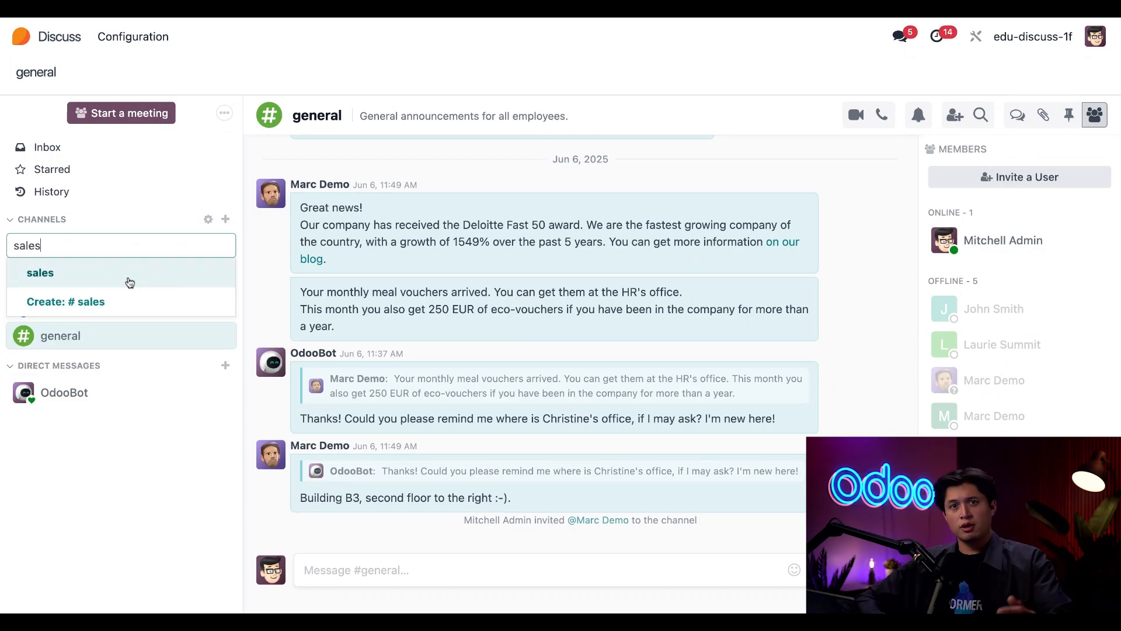
{"action": "key", "text": "Backspace"}
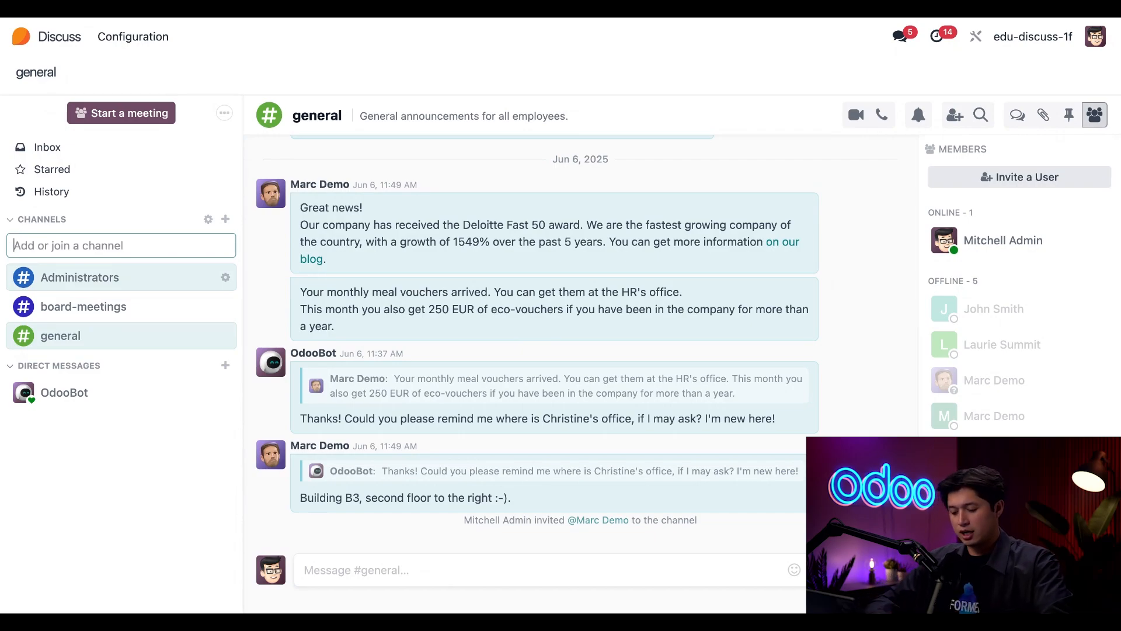
Step: Create the secret-sales-project channel and start its description with 'new'
{"action": "type", "text": "secret-sales-project"}
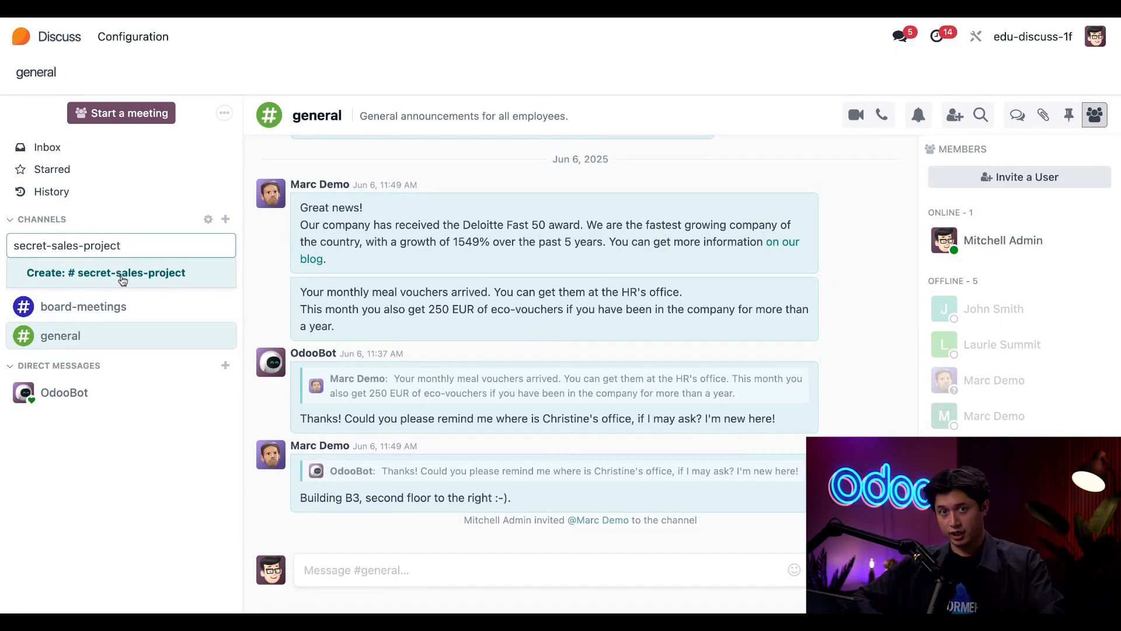
{"action": "left_click", "coordinate": [106, 272]}
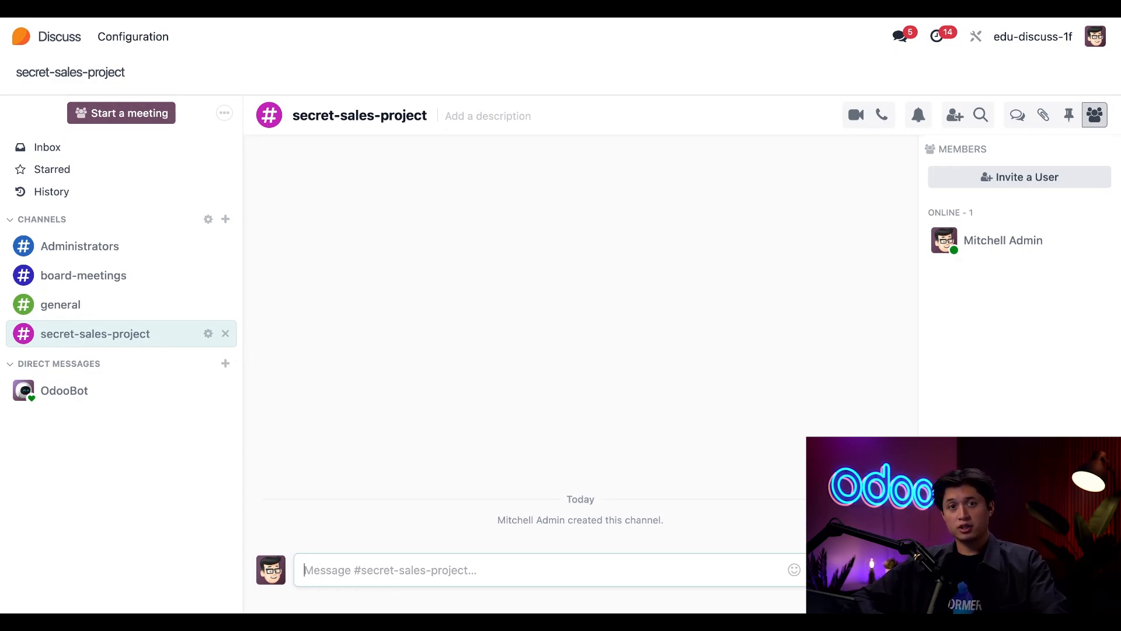
{"action": "type", "text": "new website strategy"}
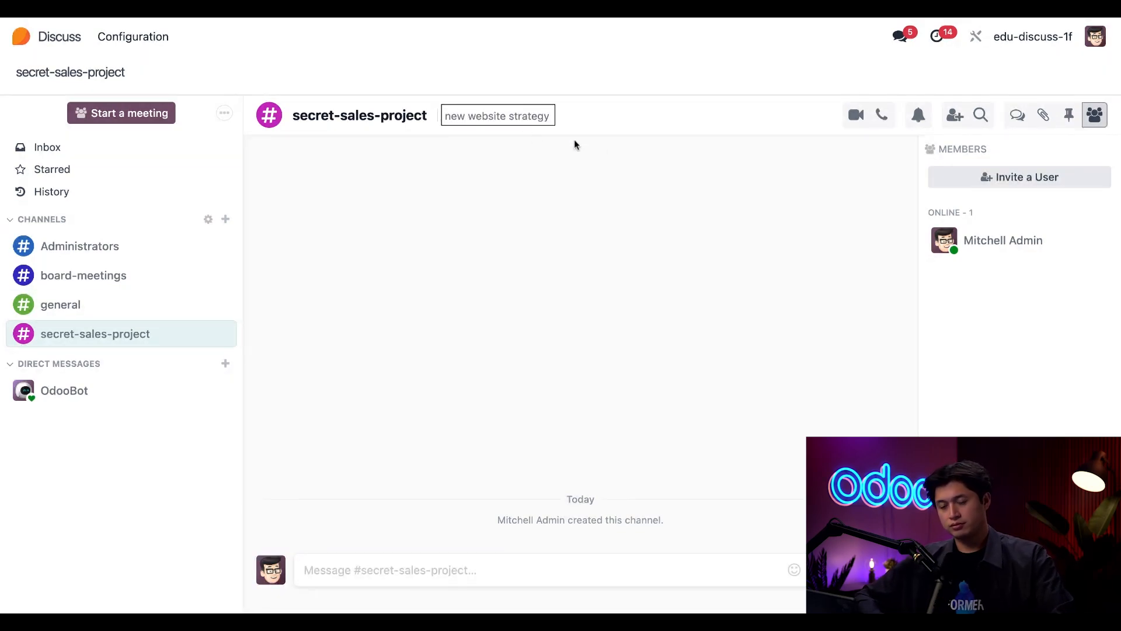
{"action": "mouse_move", "coordinate": [623, 153]}
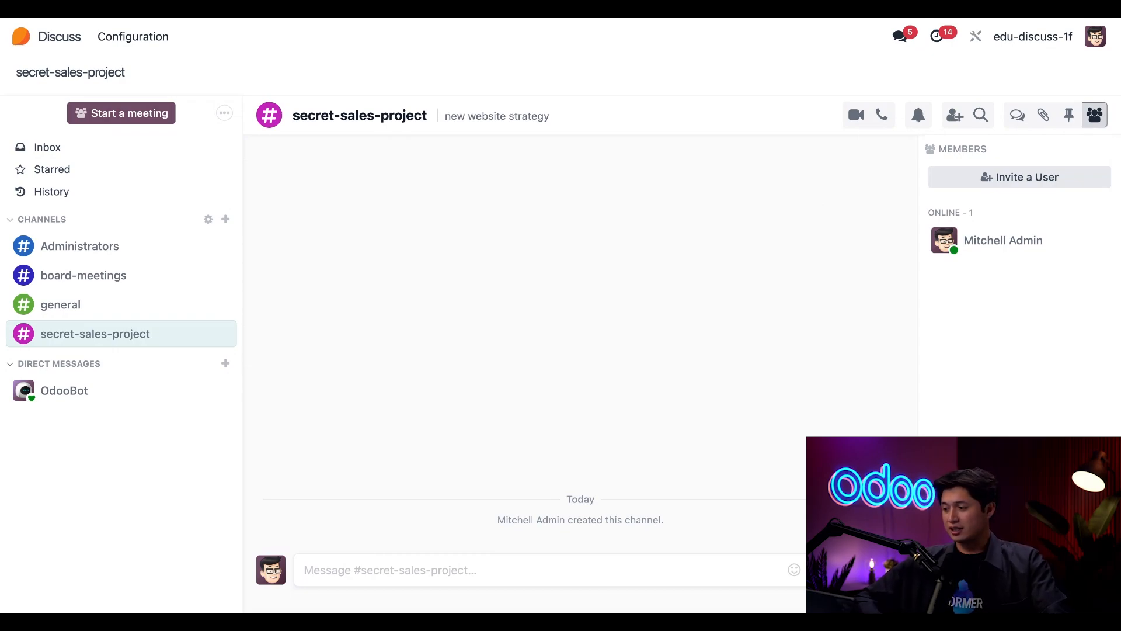
{"action": "left_click", "coordinate": [954, 115]}
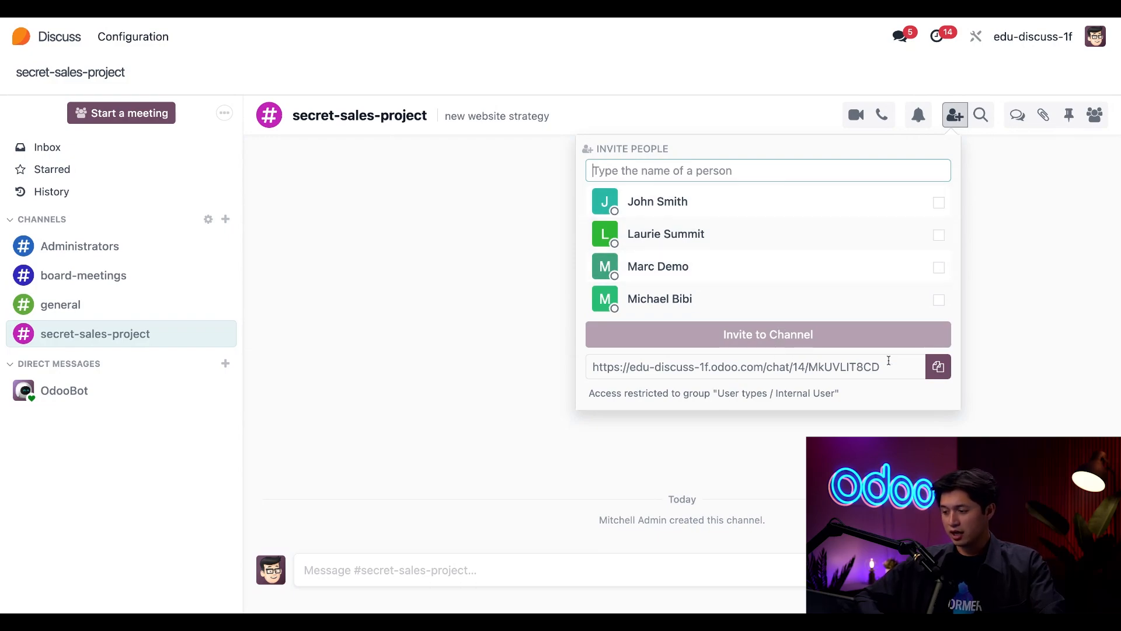
{"action": "left_click", "coordinate": [938, 366]}
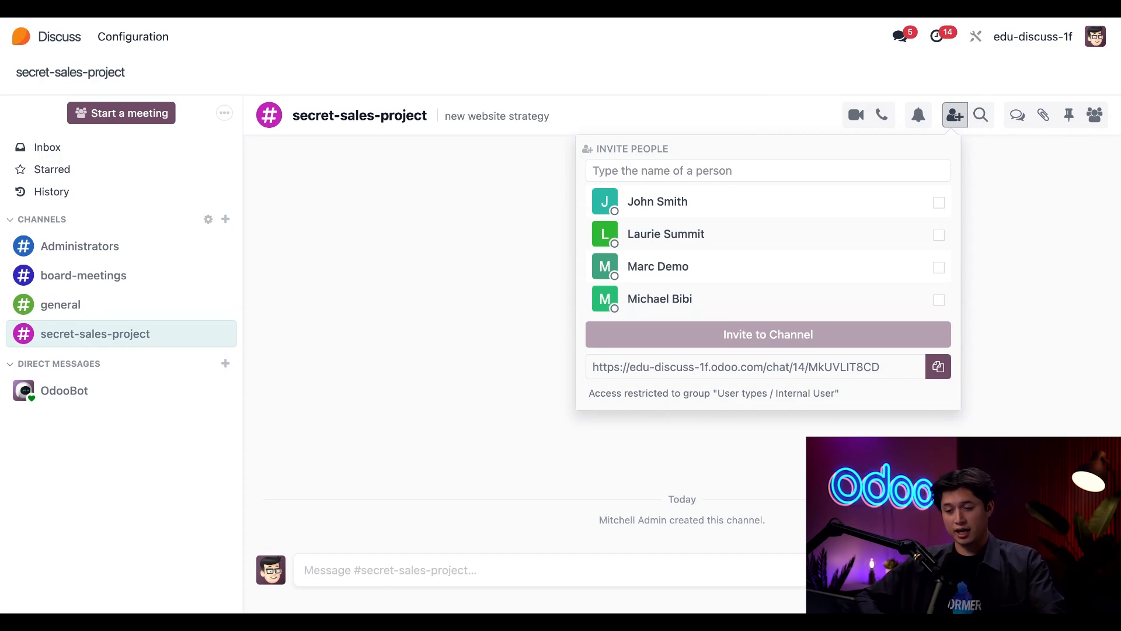
{"action": "left_click", "coordinate": [501, 406]}
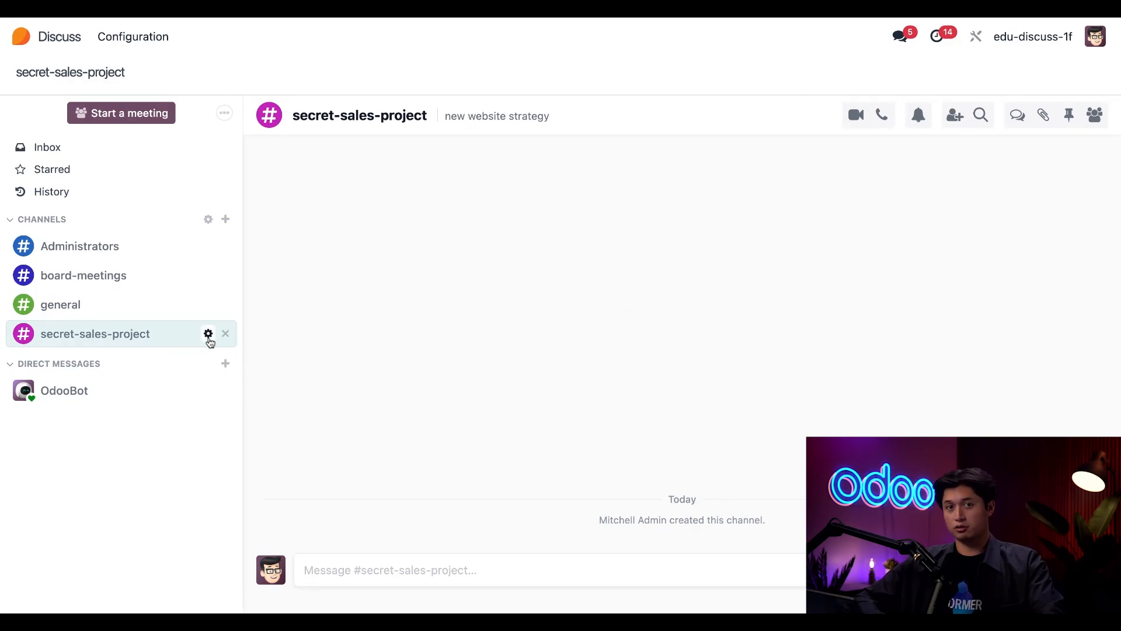
Step: Open the secret-sales-project channel settings and scroll to its privacy options
{"action": "left_click", "coordinate": [208, 334]}
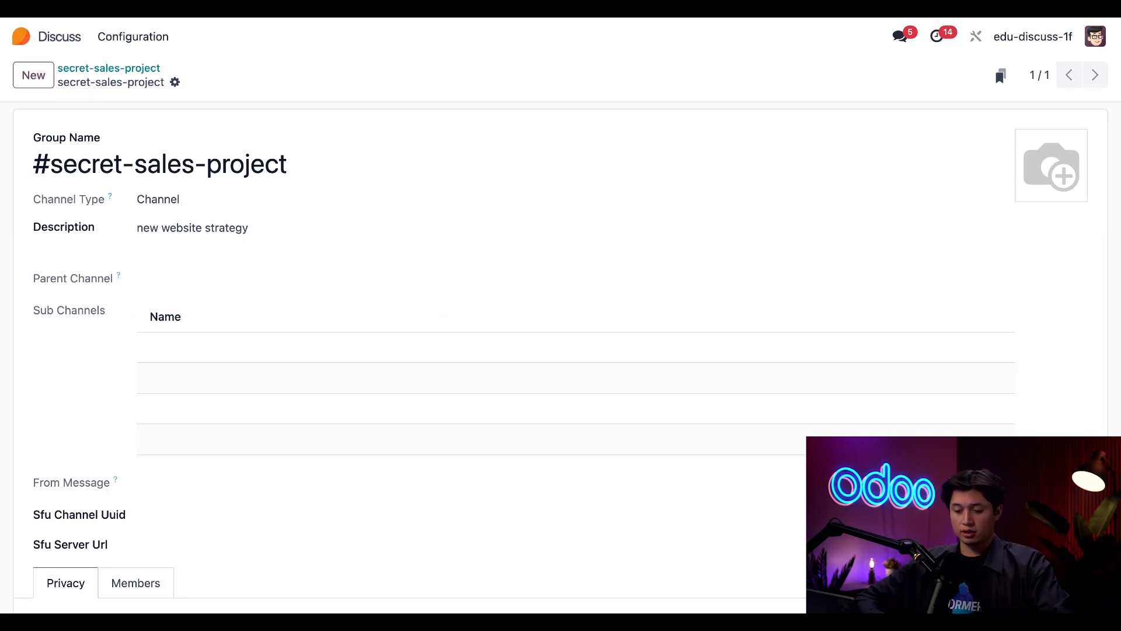
{"action": "scroll", "scroll_direction": "down", "scroll_amount": 3}
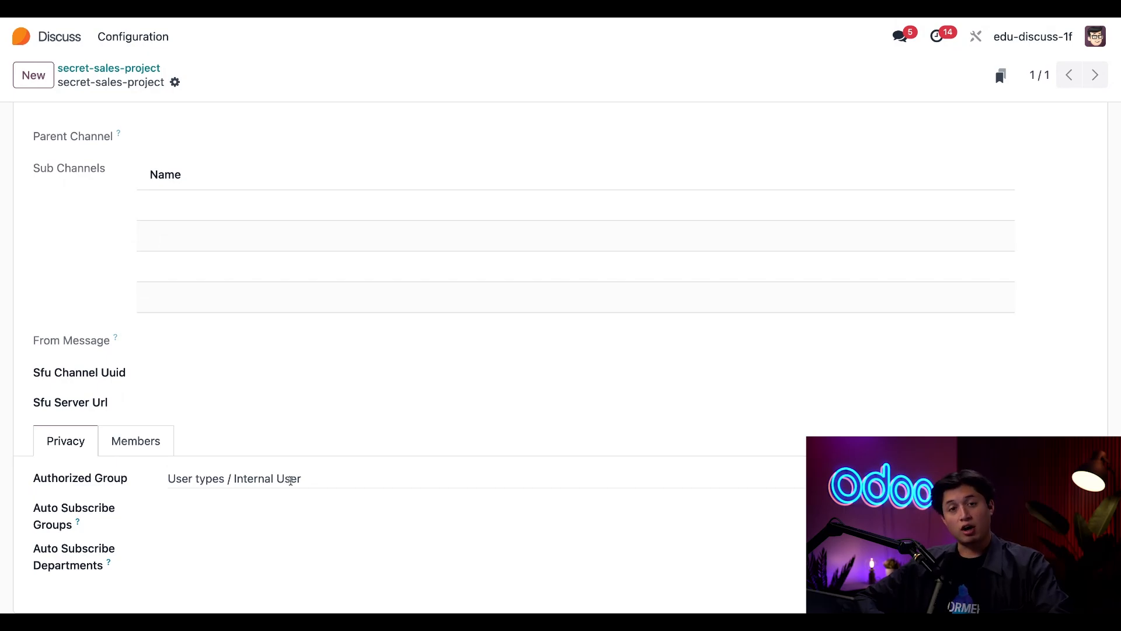
{"action": "left_click", "coordinate": [234, 477]}
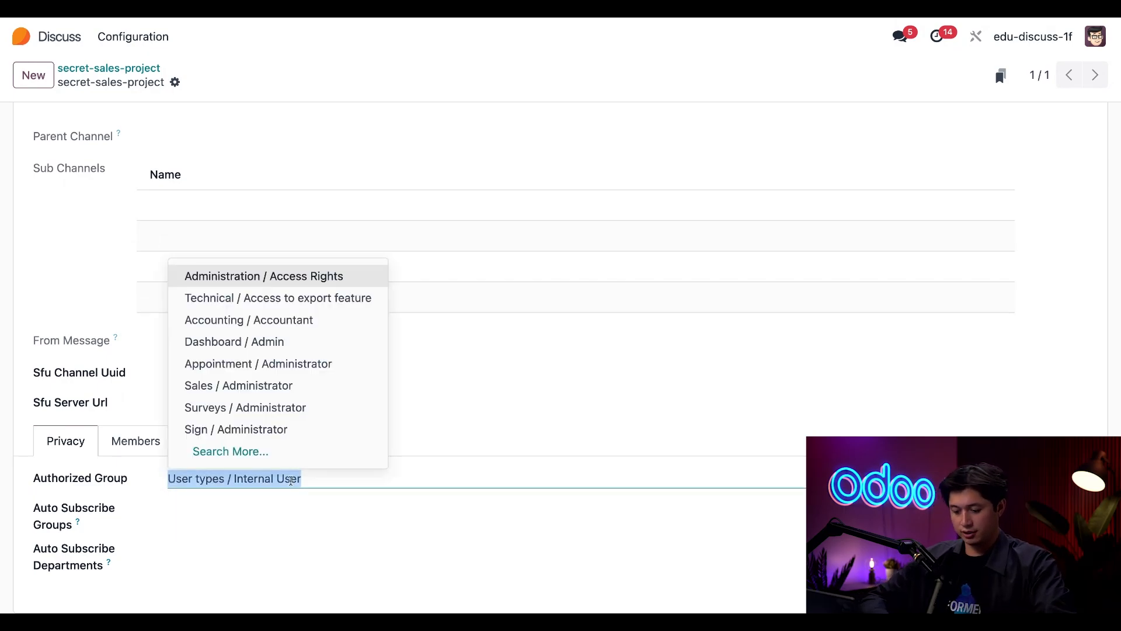
{"action": "type", "text": "cre"}
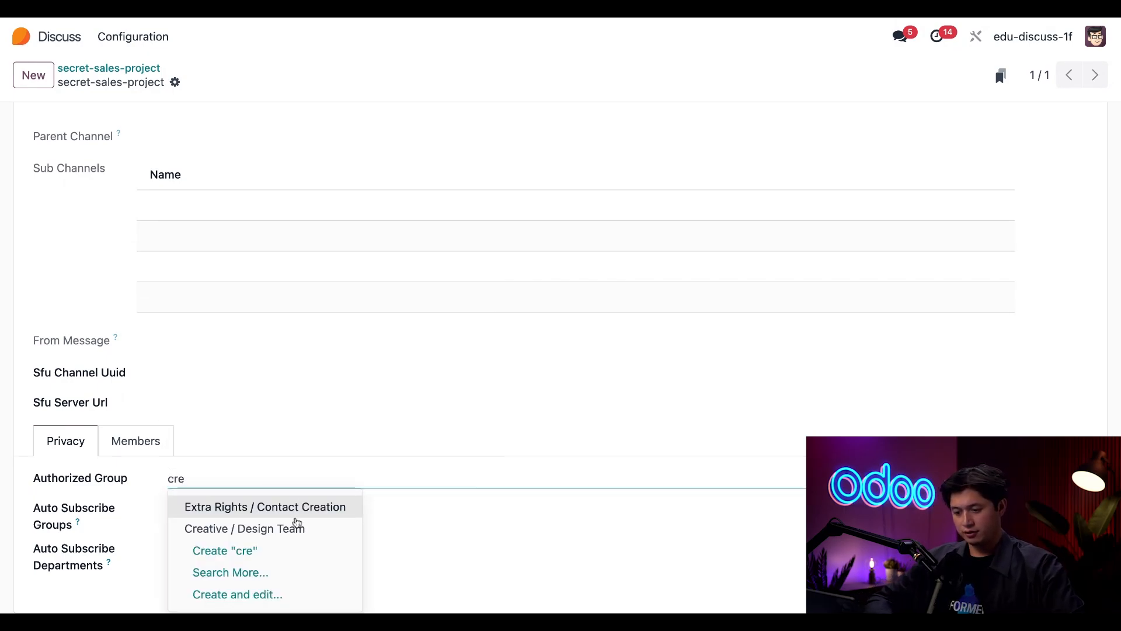
{"action": "left_click", "coordinate": [244, 528]}
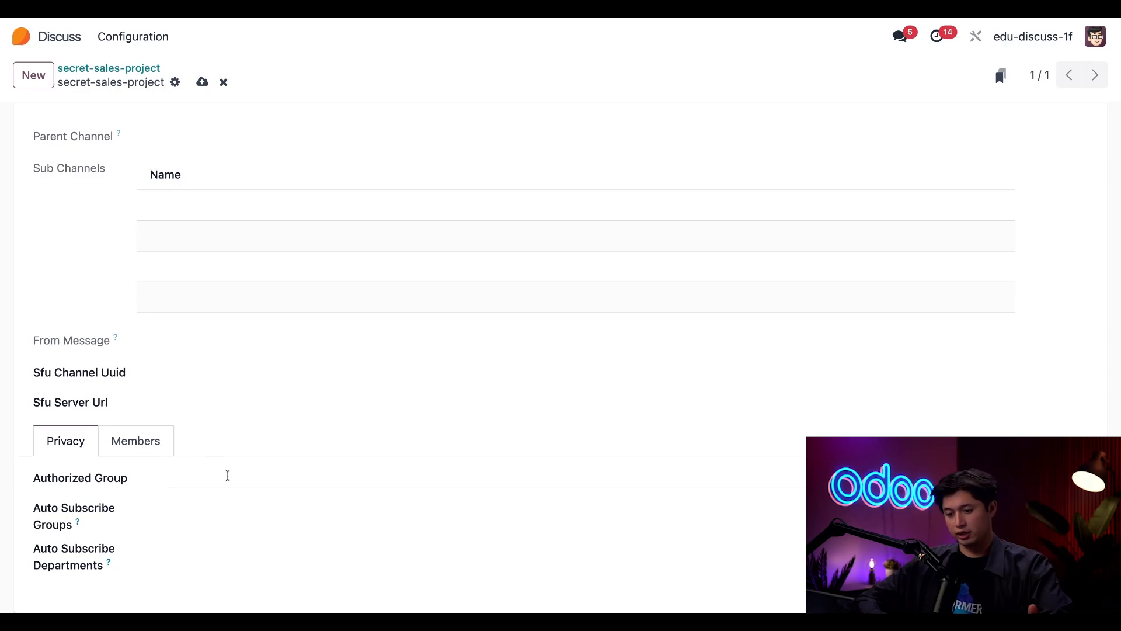
{"action": "type", "text": "in"}
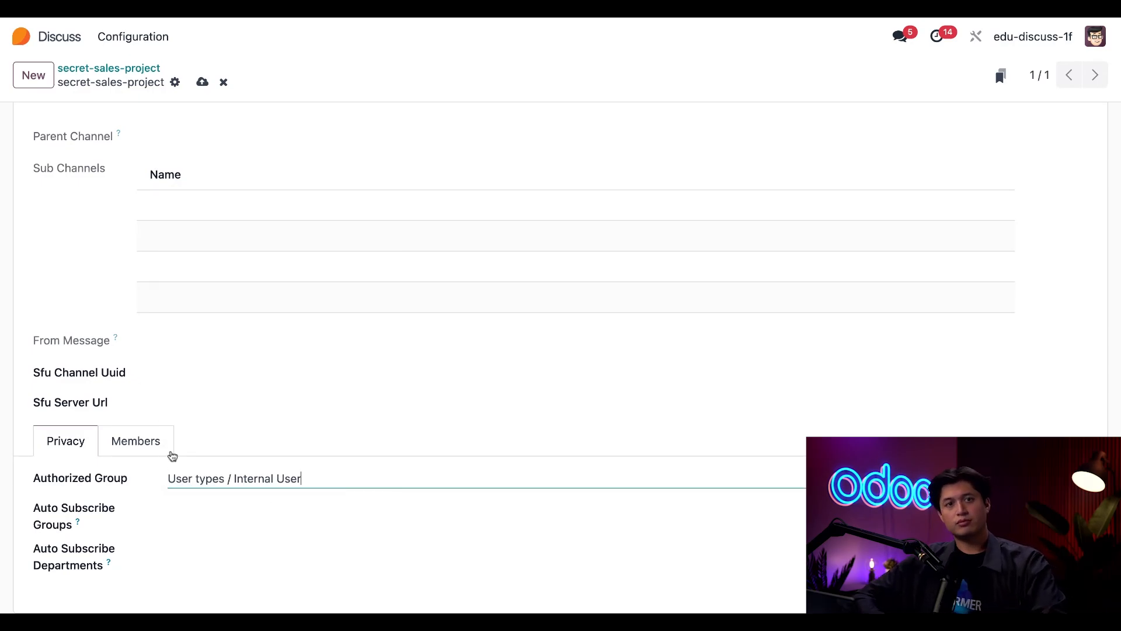
{"action": "mouse_move", "coordinate": [177, 430]}
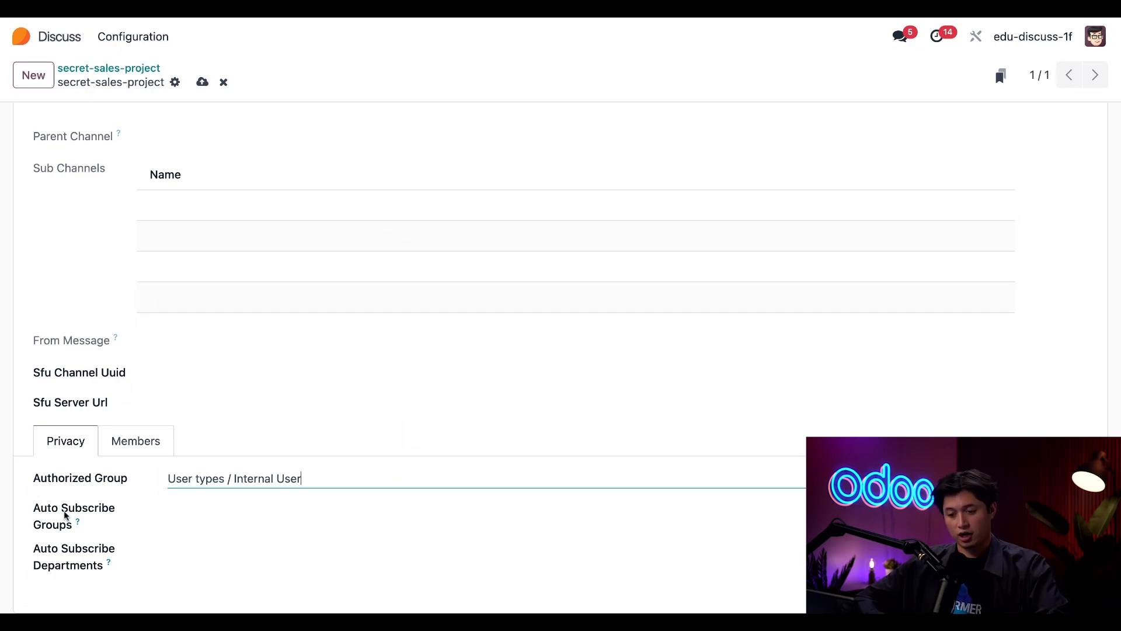
{"action": "mouse_move", "coordinate": [77, 524]}
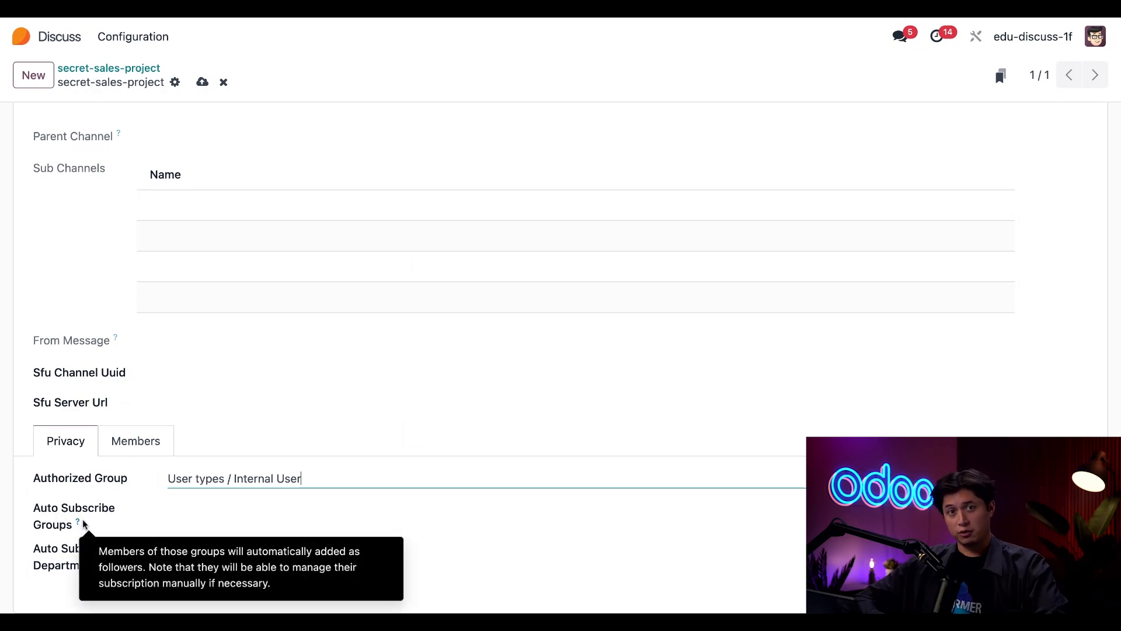
Step: Add Sales / Administrator as an auto-subscribe group for the channel
{"action": "type", "text": "s"}
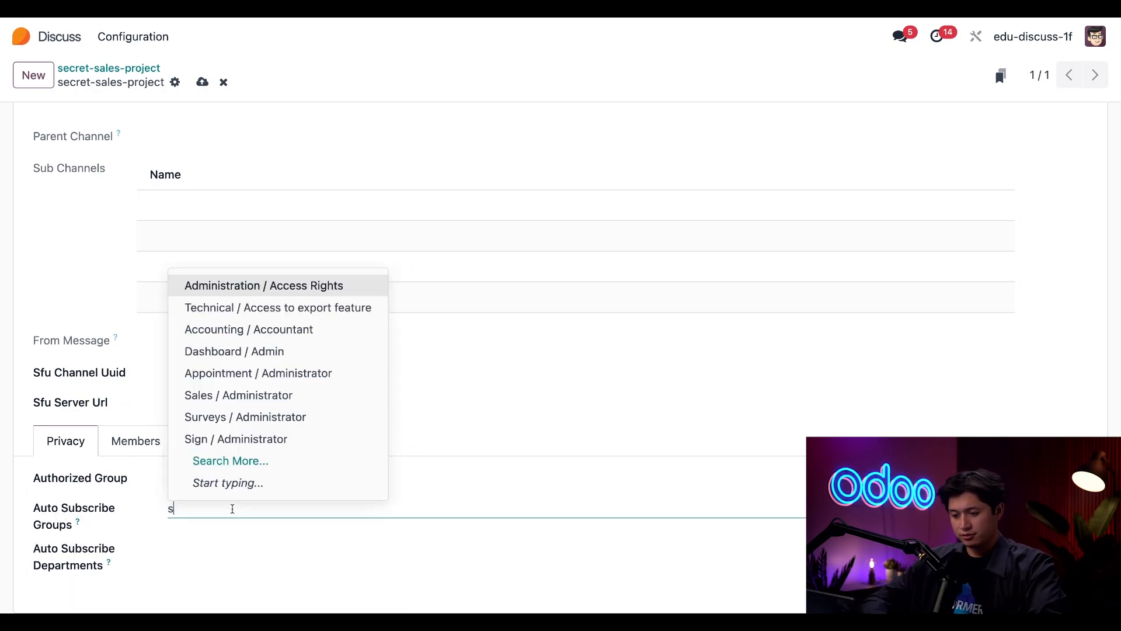
{"action": "type", "text": "ales"}
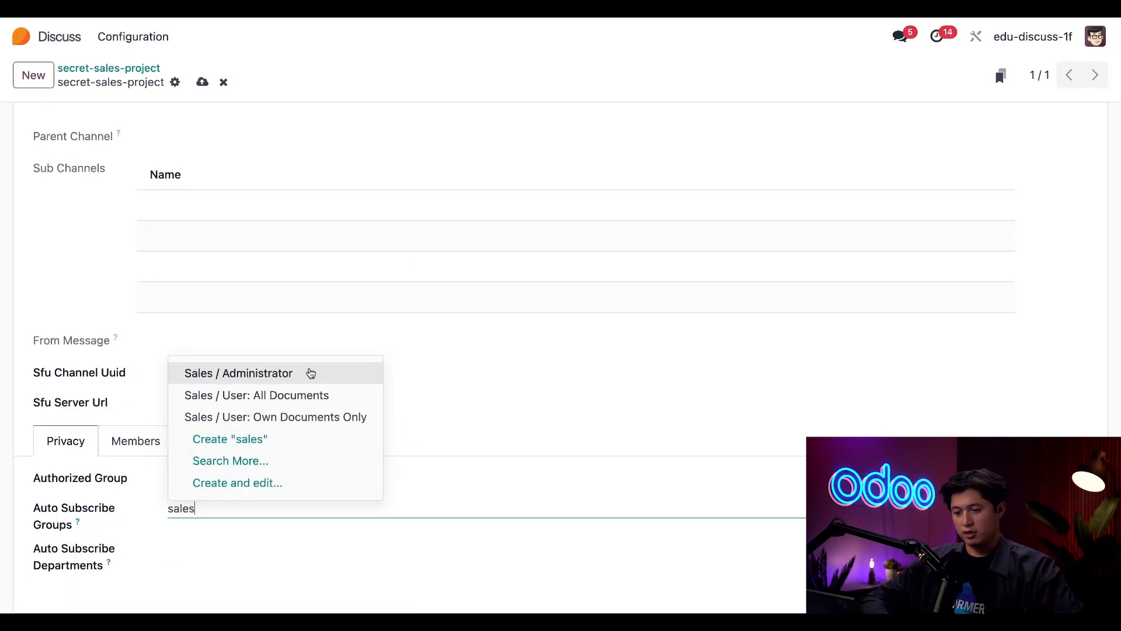
{"action": "left_click", "coordinate": [238, 373]}
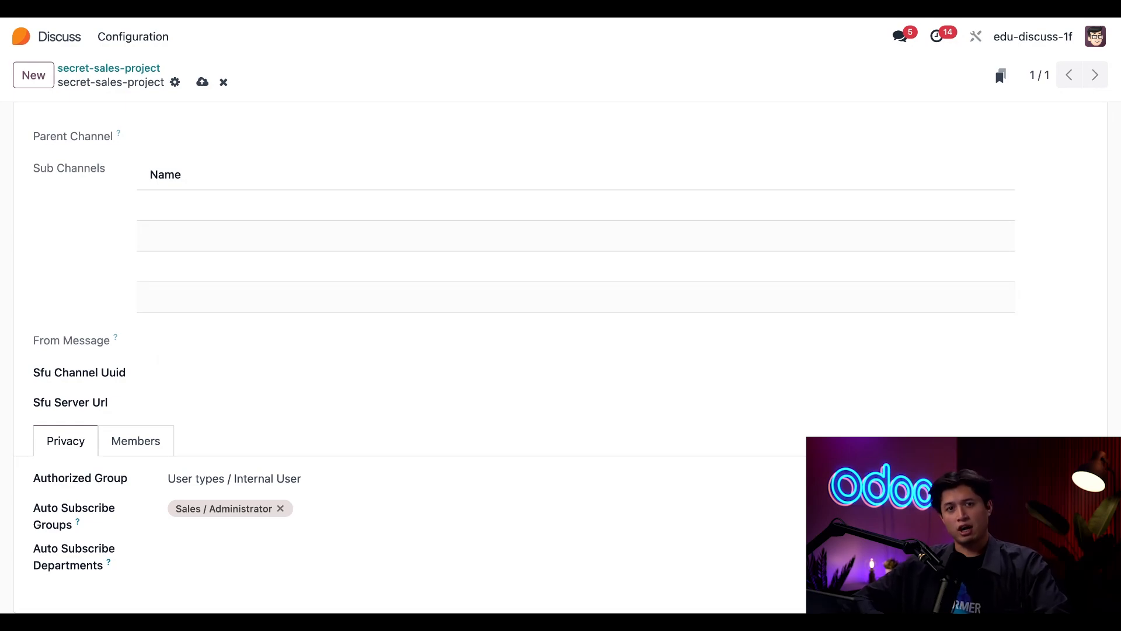
{"action": "mouse_move", "coordinate": [120, 198]}
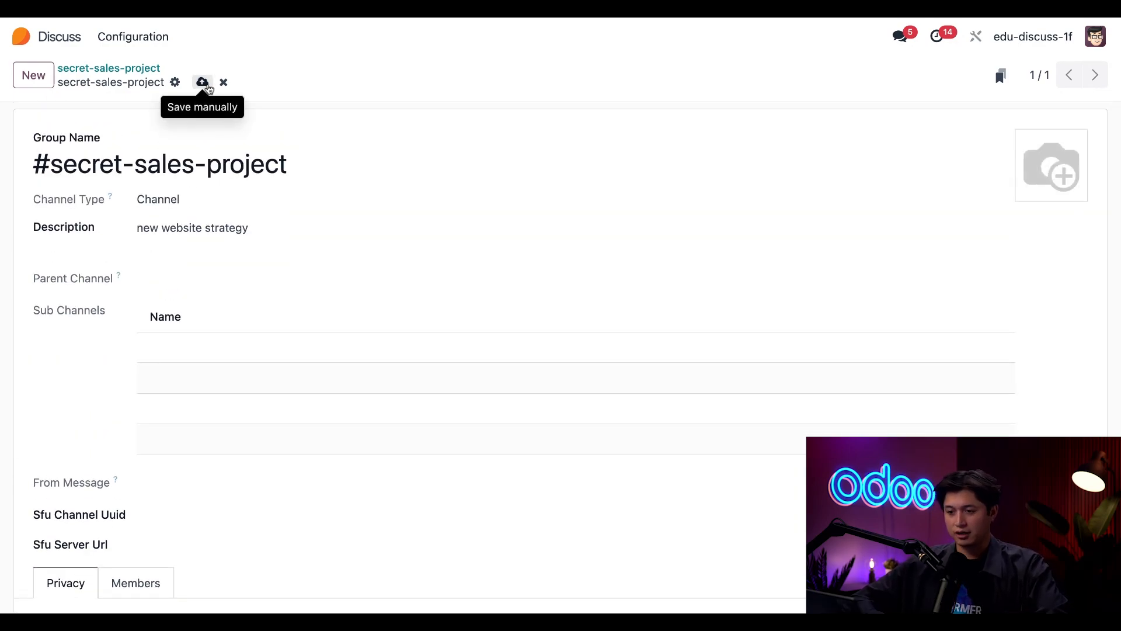
Step: Save the channel settings and remove Marc Demo from its members list
{"action": "left_click", "coordinate": [202, 81]}
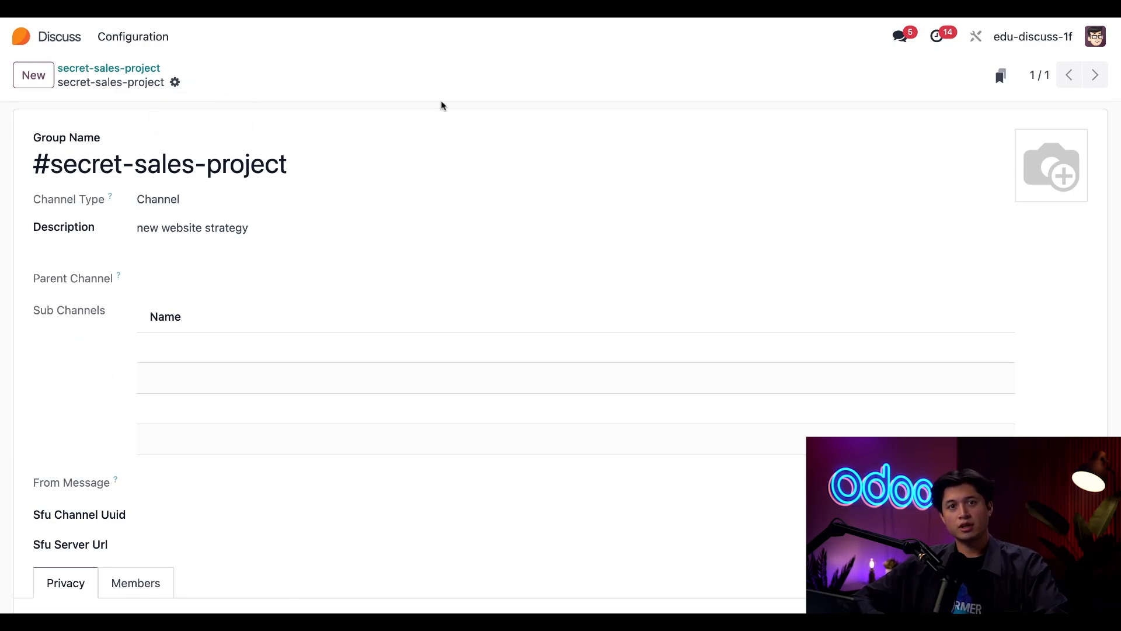
{"action": "scroll", "scroll_direction": "down", "scroll_amount": 3}
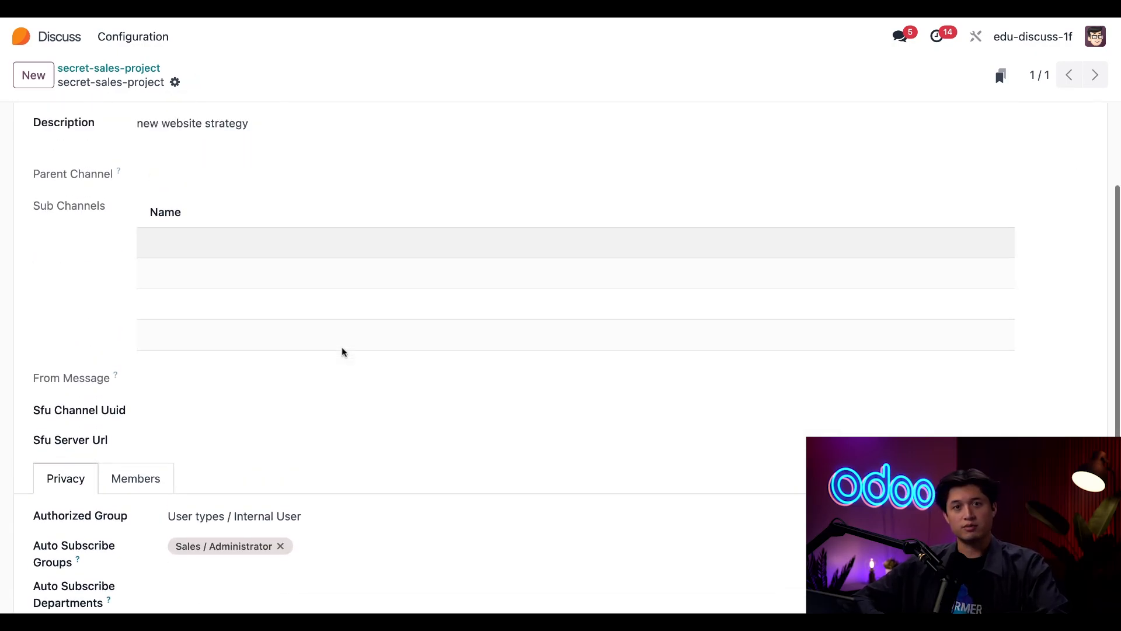
{"action": "scroll", "scroll_direction": "down", "scroll_amount": 3}
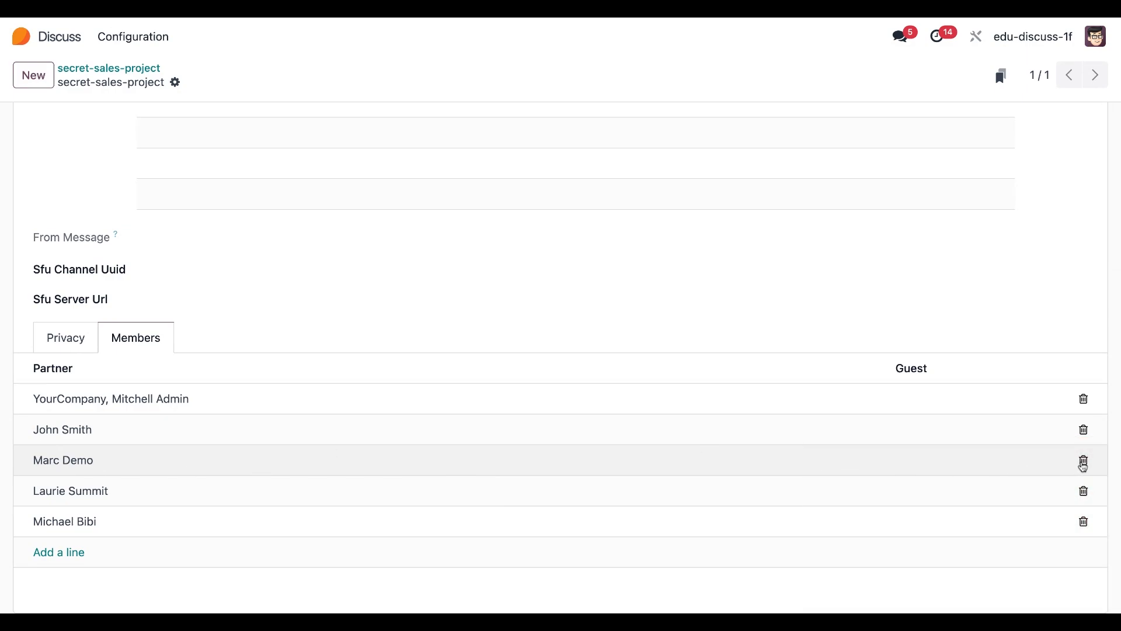
{"action": "left_click", "coordinate": [1083, 462]}
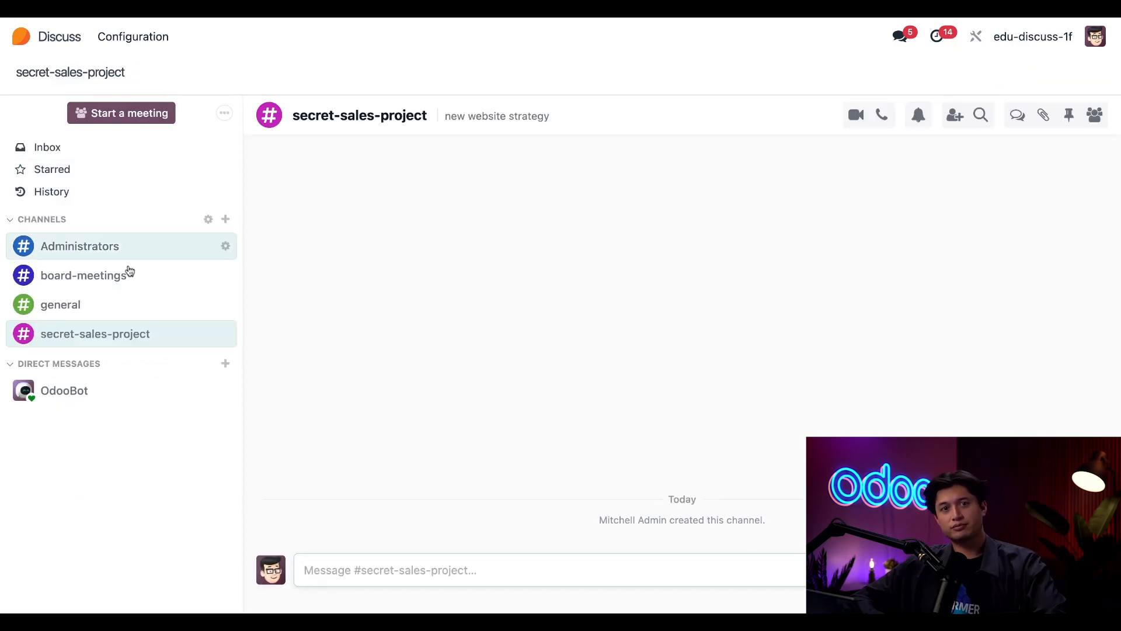
{"action": "mouse_move", "coordinate": [155, 446]}
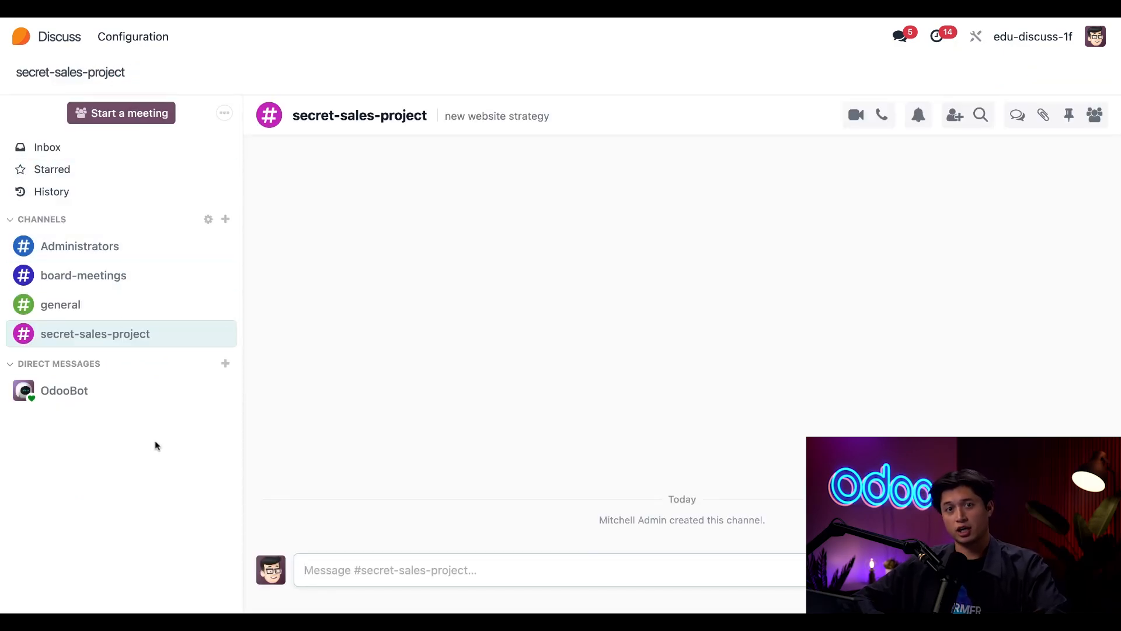